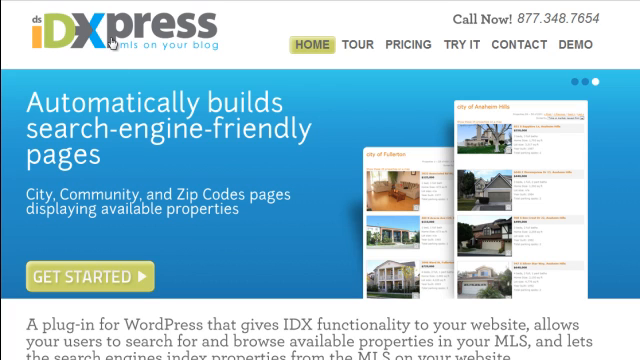
pyautogui.moveTo(120, 81)
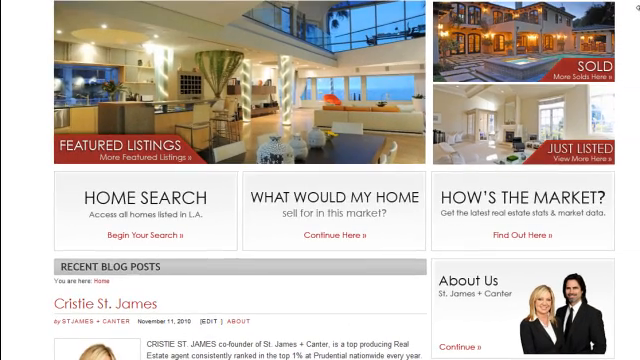
# Step: Title the new post 'Individual Listing Test'
pyautogui.scroll(-3)
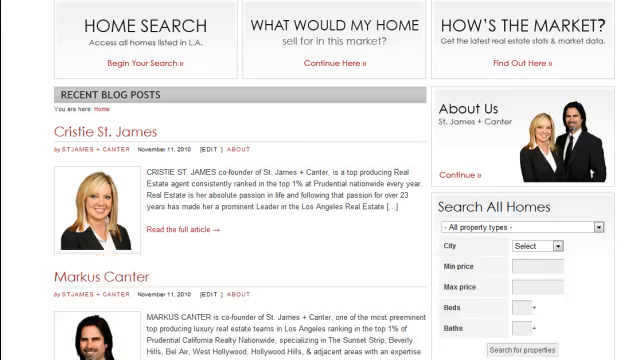
pyautogui.scroll(-3)
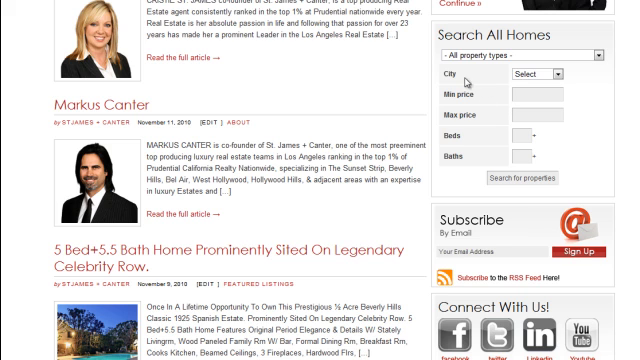
pyautogui.moveTo(482, 146)
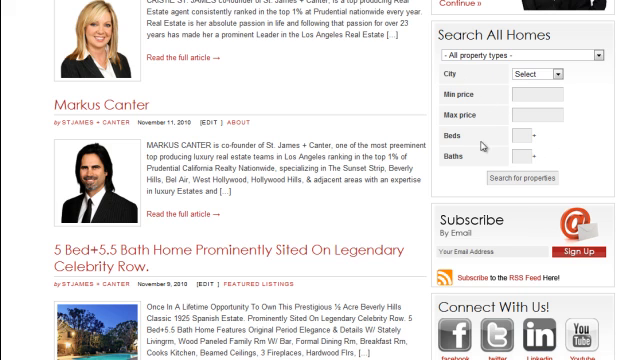
pyautogui.scroll(3)
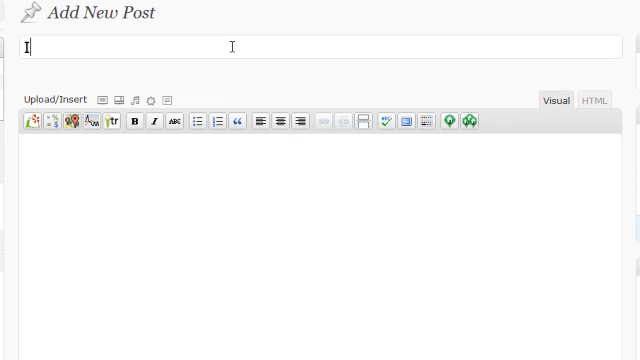
pyautogui.write('Individual Listing')
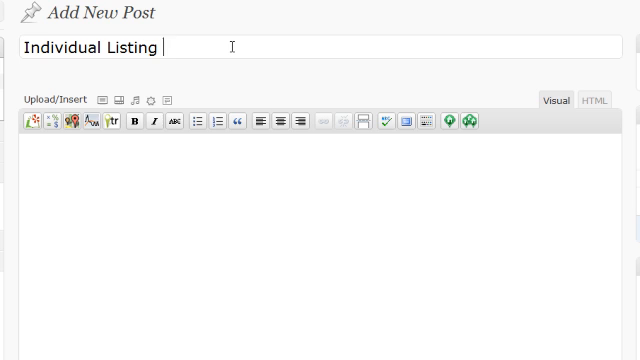
pyautogui.write('Test')
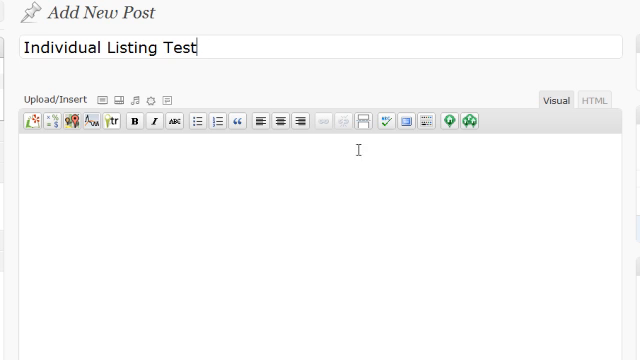
# Step: Enter the body text 'You can put custom content.'
pyautogui.write('You')
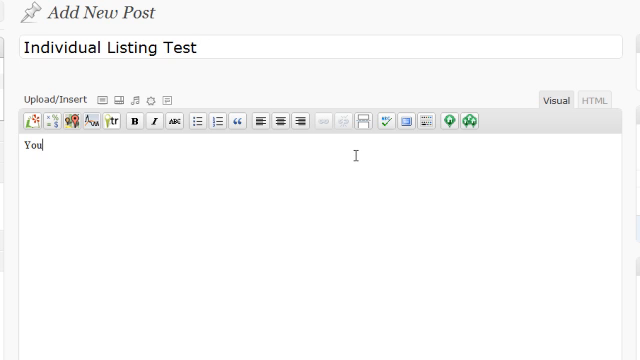
pyautogui.write('can put cusotm')
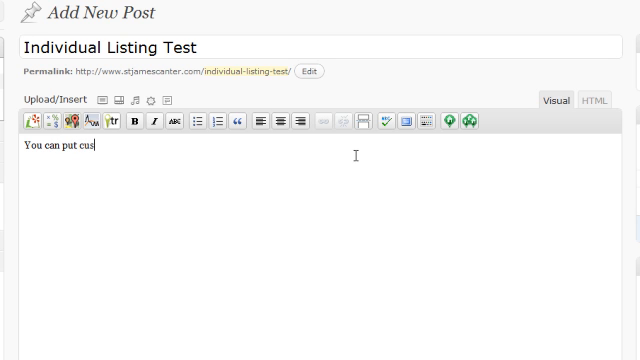
pyautogui.write('tom content.')
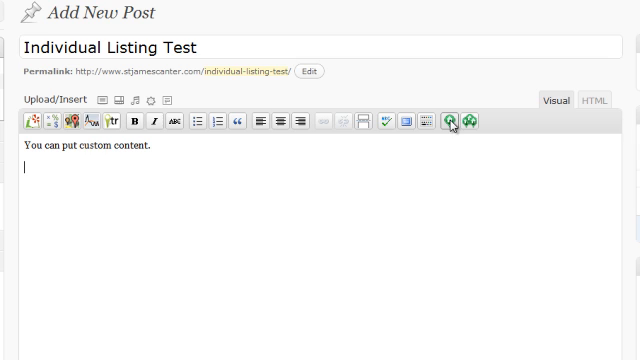
pyautogui.moveTo(449, 122)
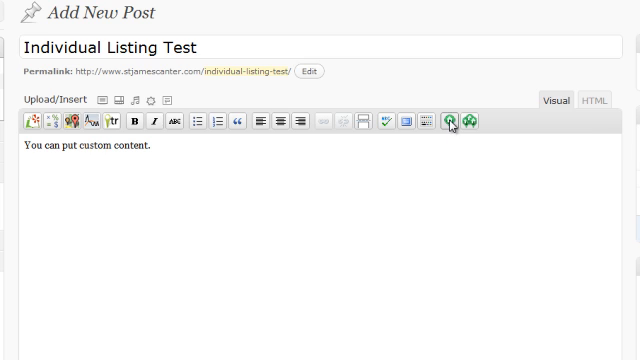
# Step: Insert the dsIDXpress property listing for MLS # 10490991 with Everything checked
pyautogui.click(444, 121)
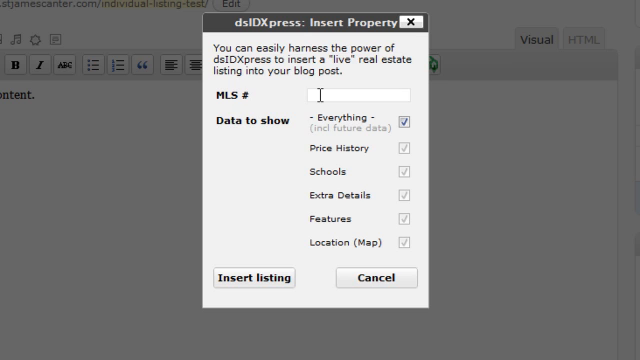
pyautogui.click(355, 95)
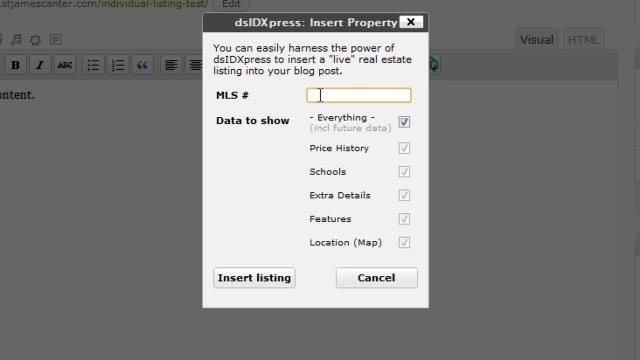
pyautogui.write('10490991')
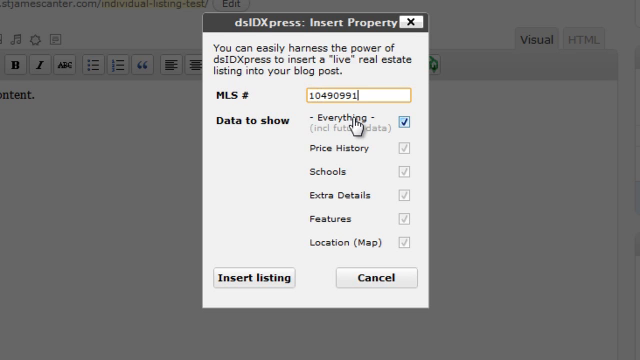
pyautogui.moveTo(286, 166)
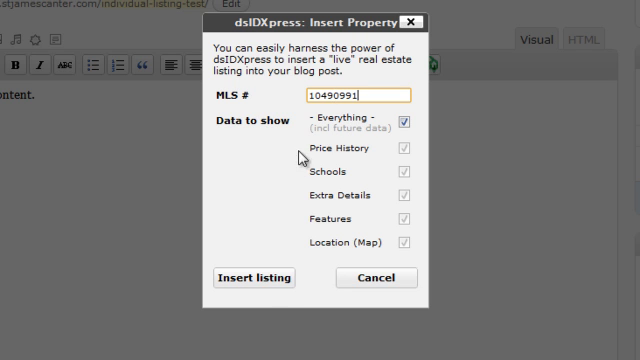
pyautogui.click(254, 277)
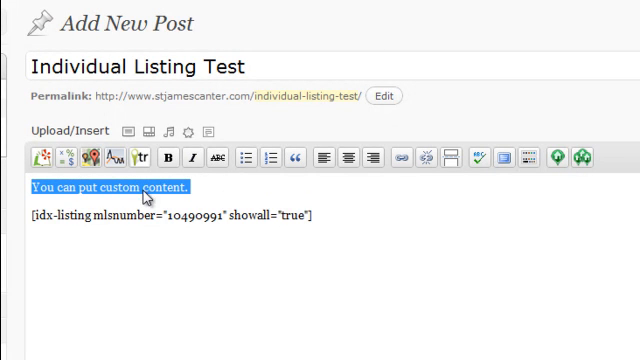
pyautogui.moveTo(145, 192)
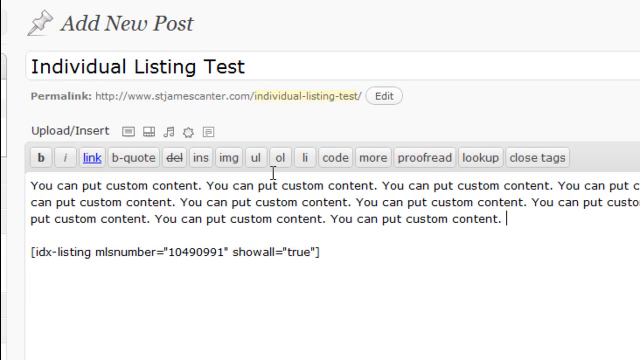
# Step: Repeat the custom content line in the body and publish the post
pyautogui.write('You can put custom content. You can put custom content.')
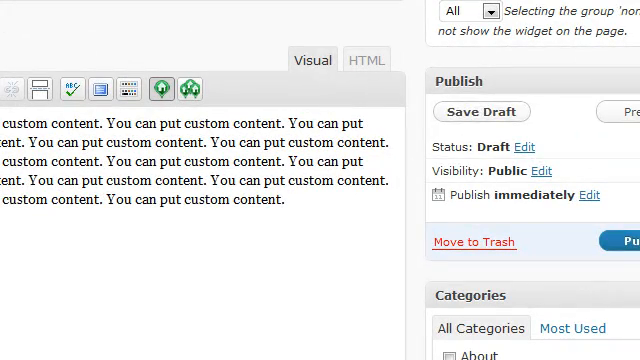
pyautogui.click(488, 111)
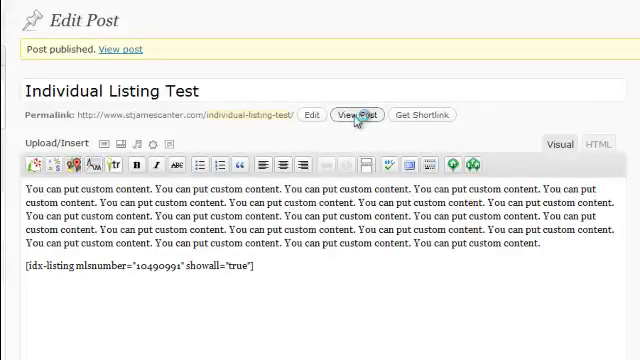
# Step: View the live post and scroll through the MLS 10490991 listing and map
pyautogui.click(357, 115)
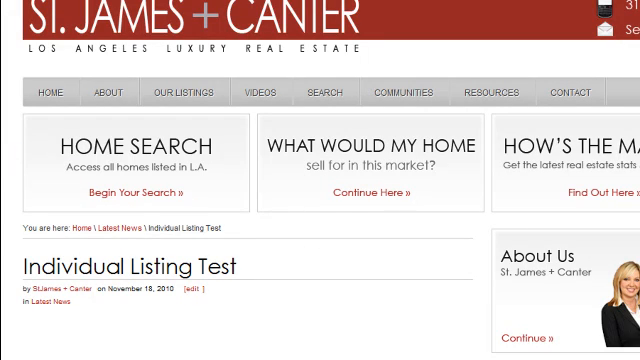
pyautogui.scroll(-3)
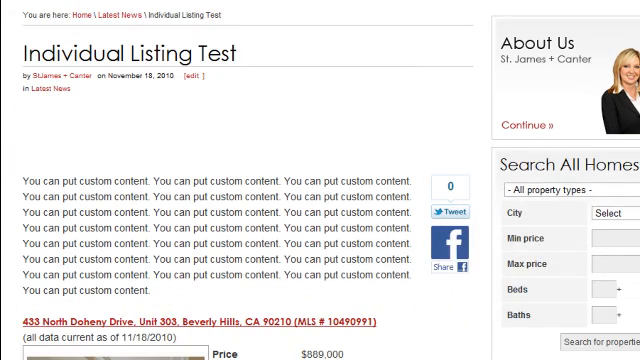
pyautogui.scroll(-3)
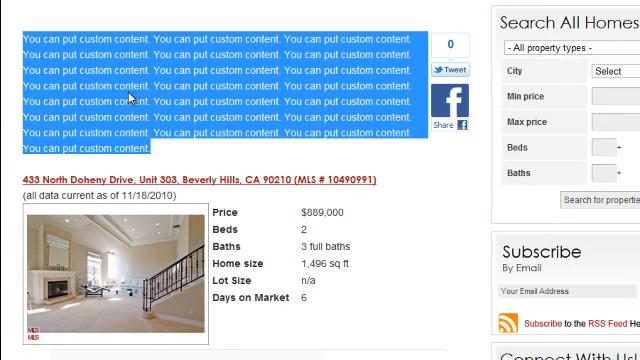
pyautogui.scroll(-3)
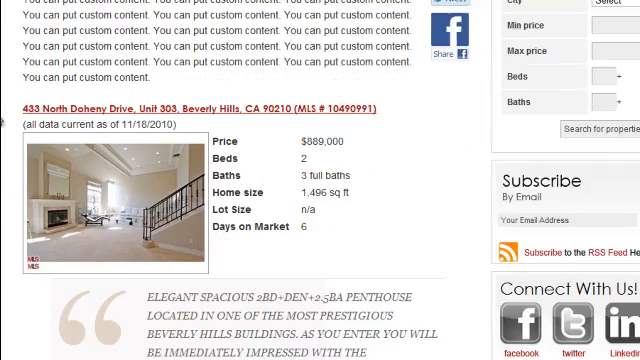
pyautogui.scroll(-3)
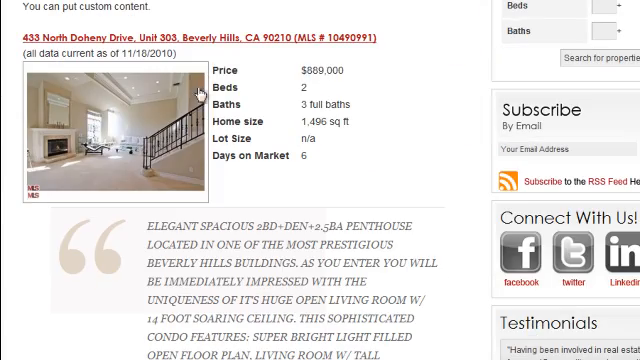
pyautogui.scroll(-3)
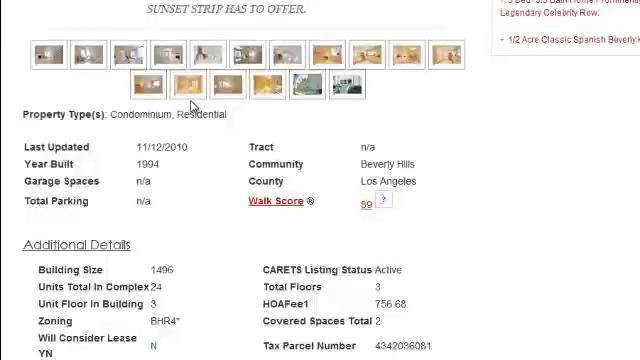
pyautogui.scroll(-3)
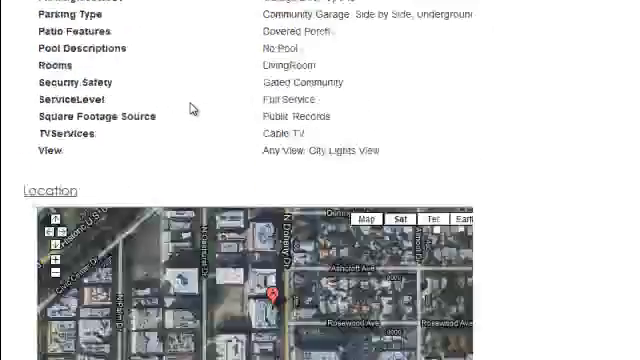
pyautogui.scroll(-3)
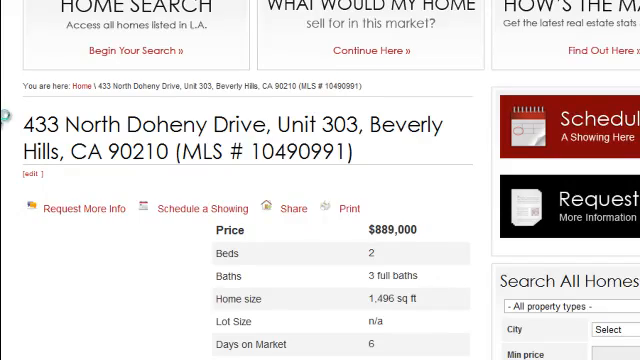
pyautogui.scroll(-3)
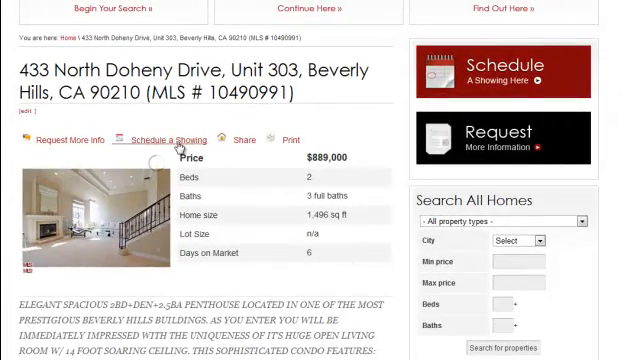
pyautogui.moveTo(232, 143)
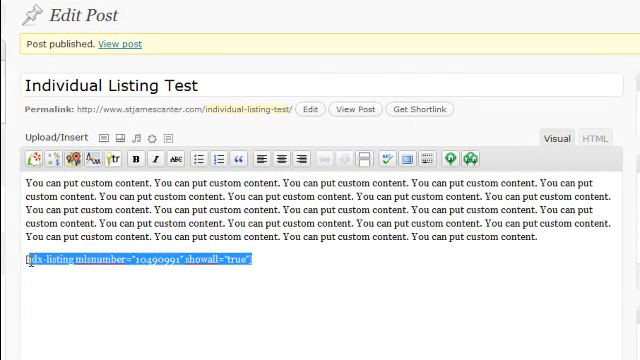
# Step: Swap the single listing for a $1,000,000–2,000,000 residential listings shortcode, 250 results, larger photos
pyautogui.press('Delete')
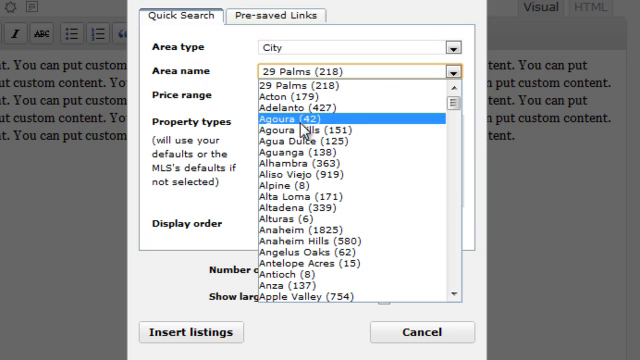
pyautogui.scroll(-3)
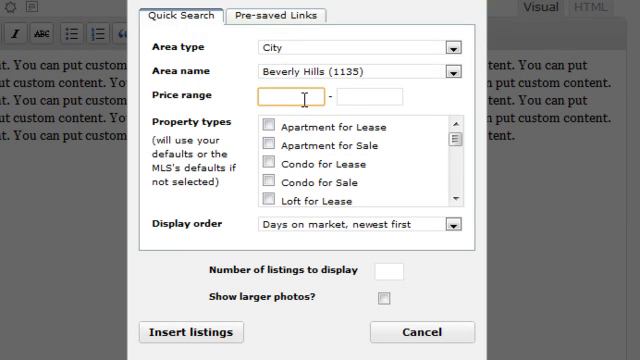
pyautogui.write('1000000')
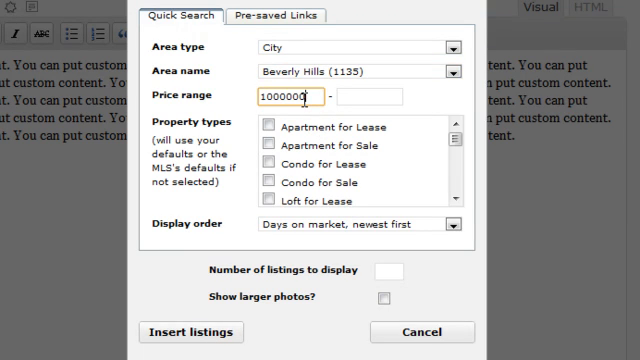
pyautogui.write('2000000')
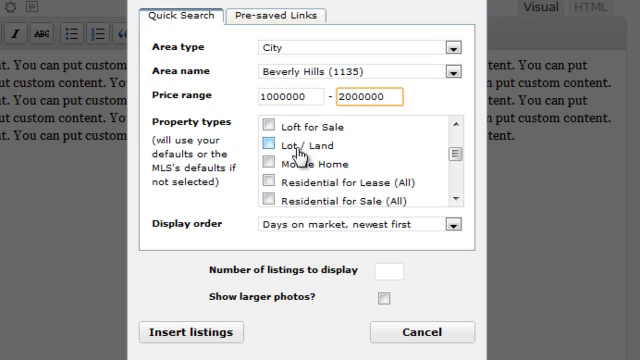
pyautogui.click(270, 203)
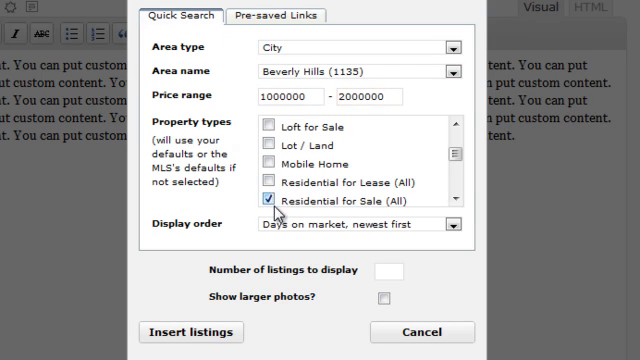
pyautogui.click(270, 202)
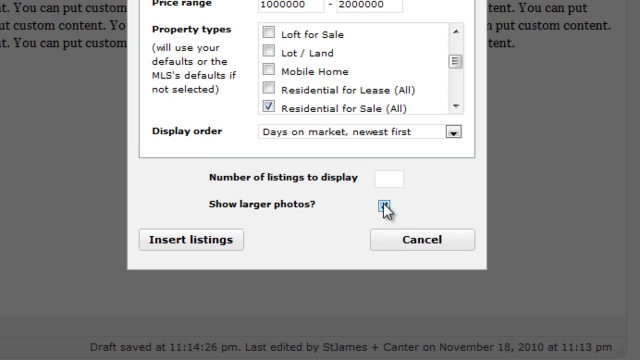
pyautogui.click(386, 207)
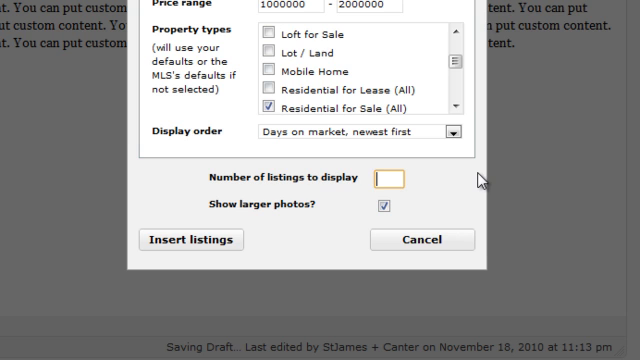
pyautogui.write('250')
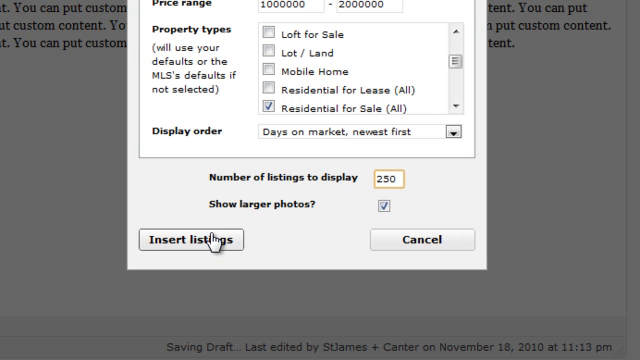
pyautogui.click(196, 239)
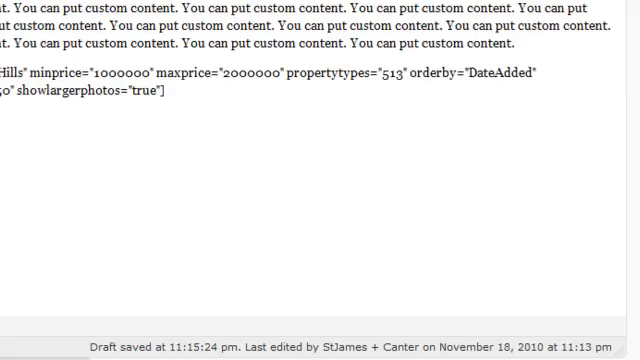
# Step: Scroll up to review the idx-listings shortcode below the custom content
pyautogui.scroll(3)
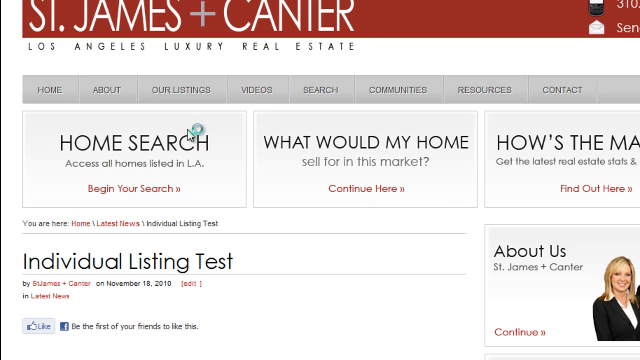
pyautogui.scroll(-3)
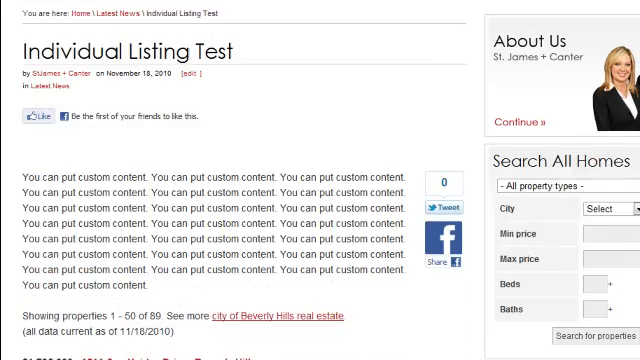
pyautogui.scroll(-3)
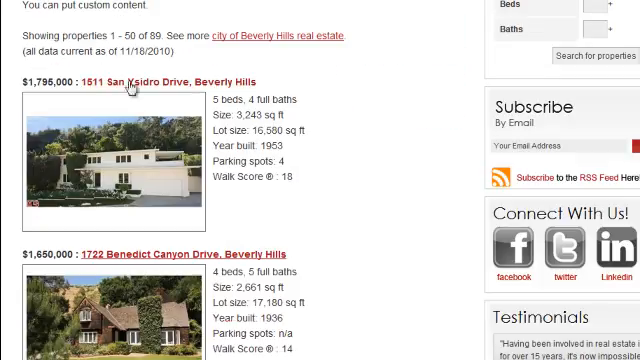
pyautogui.scroll(-3)
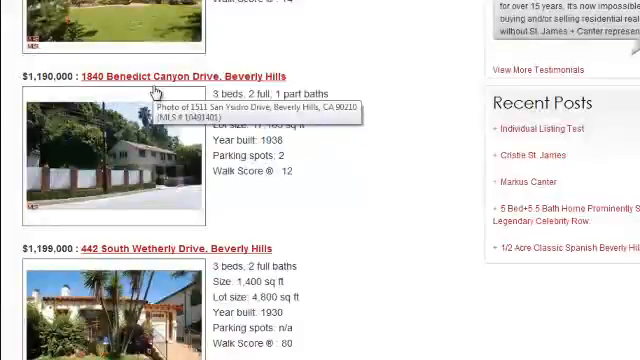
pyautogui.scroll(-3)
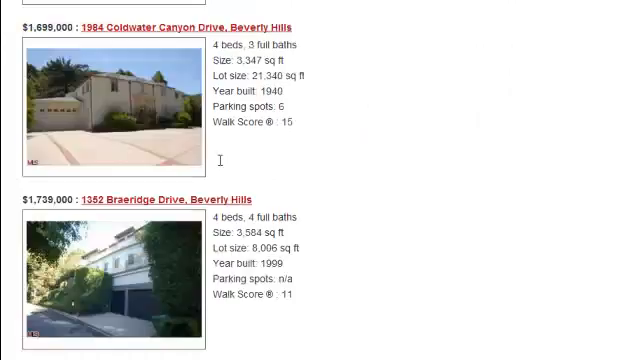
pyautogui.scroll(-3)
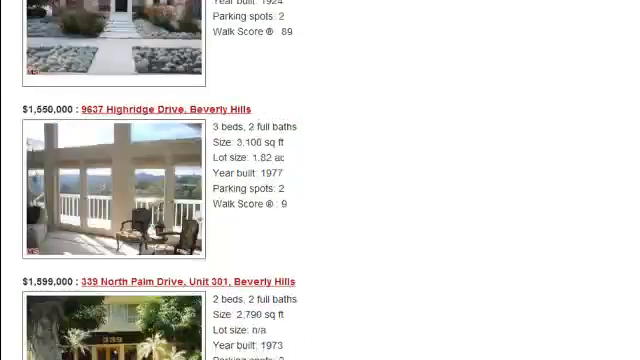
pyautogui.scroll(-3)
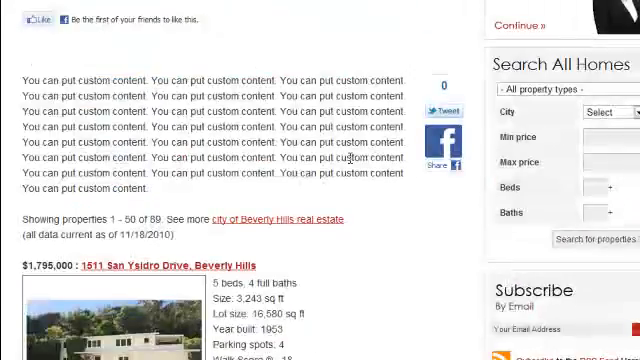
pyautogui.scroll(-3)
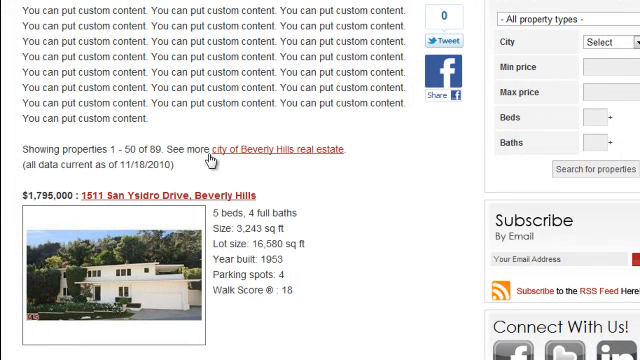
pyautogui.moveTo(285, 158)
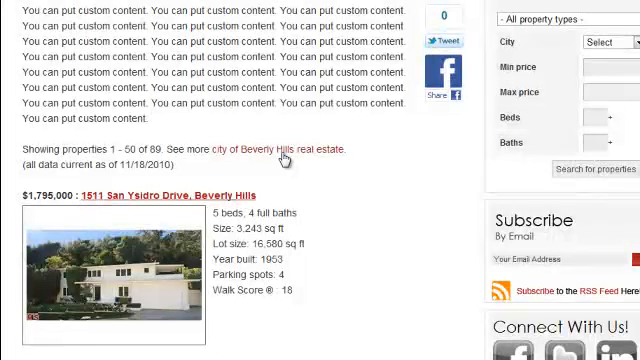
pyautogui.moveTo(281, 170)
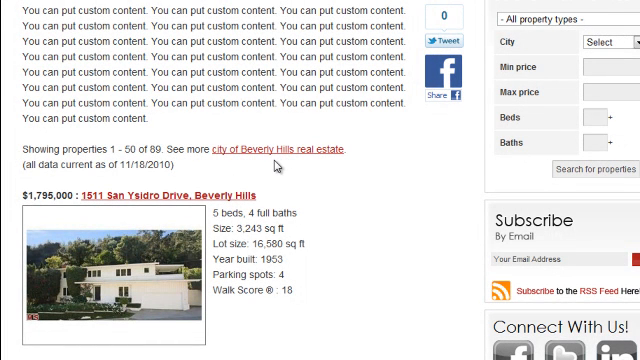
pyautogui.moveTo(369, 183)
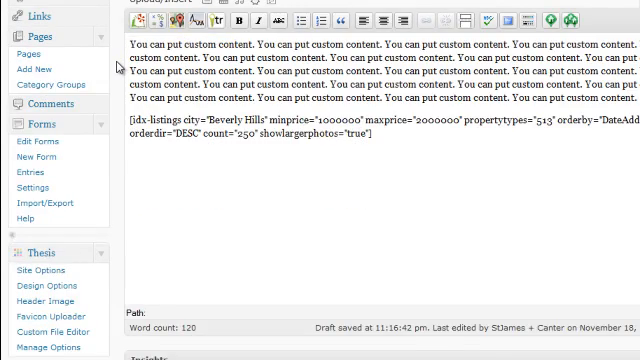
# Step: Scroll the Widgets page between Available Widgets and Sidebar 1
pyautogui.scroll(-3)
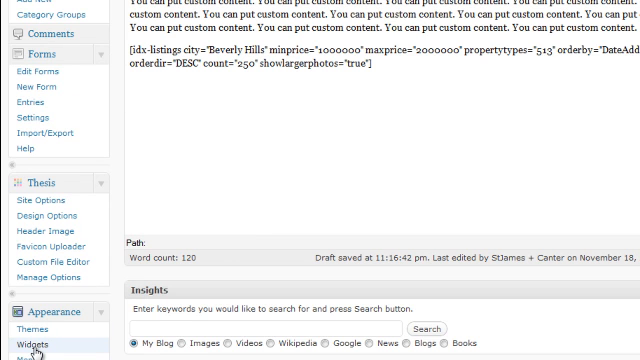
pyautogui.moveTo(388, 92)
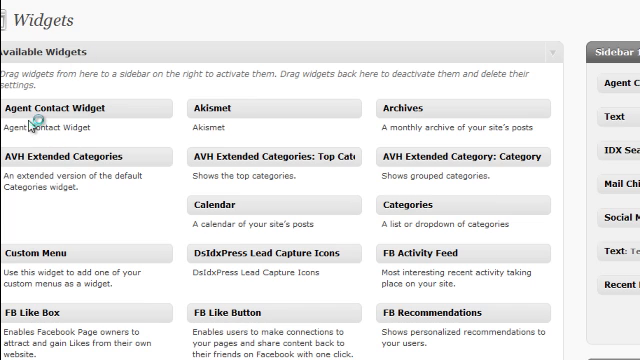
pyautogui.moveTo(147, 50)
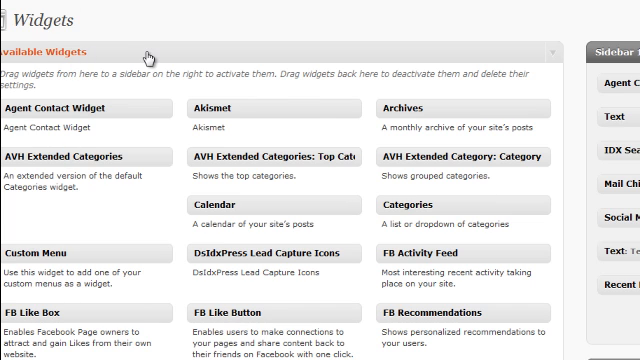
pyautogui.moveTo(370, 86)
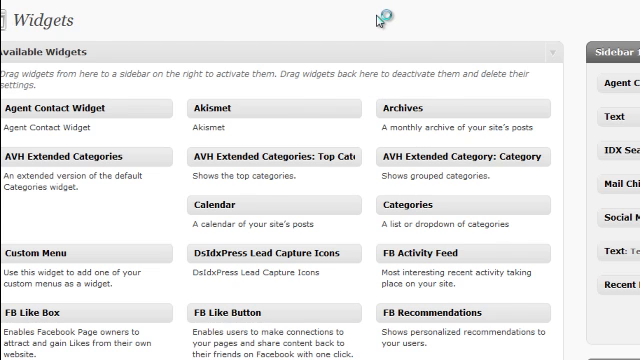
pyautogui.scroll(-3)
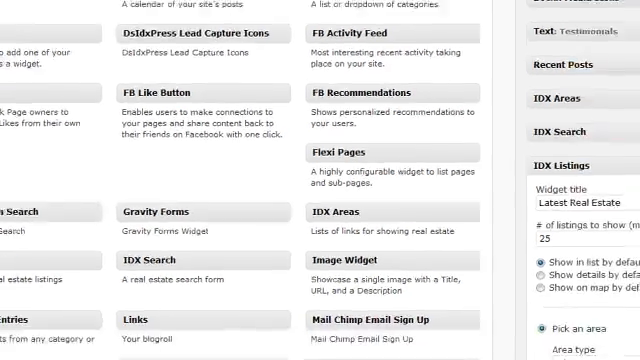
# Step: Fill the 'Our Coverage Areas' widget's Areas box with city names, one per line
pyautogui.scroll(-3)
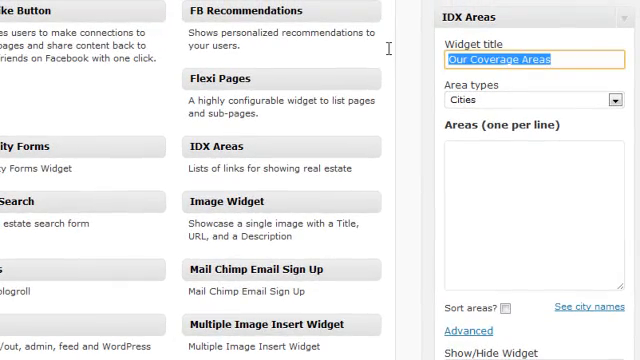
pyautogui.click(516, 210)
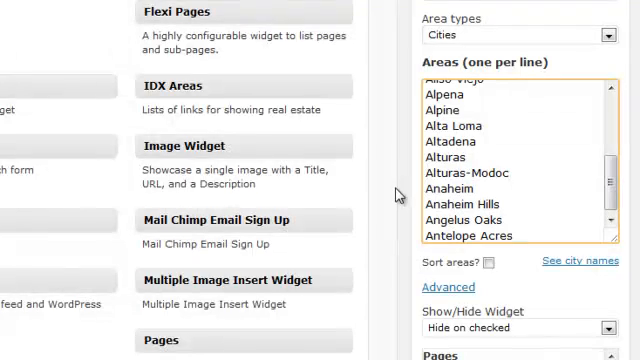
pyautogui.scroll(-3)
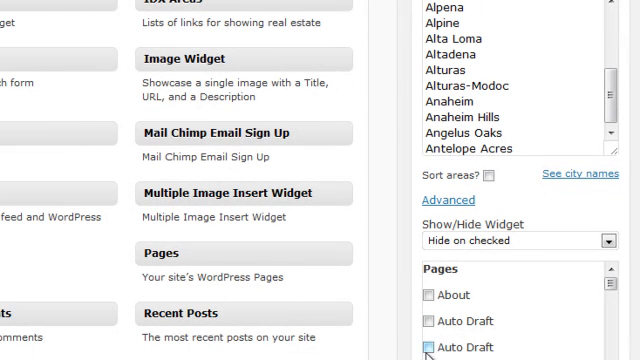
pyautogui.scroll(-3)
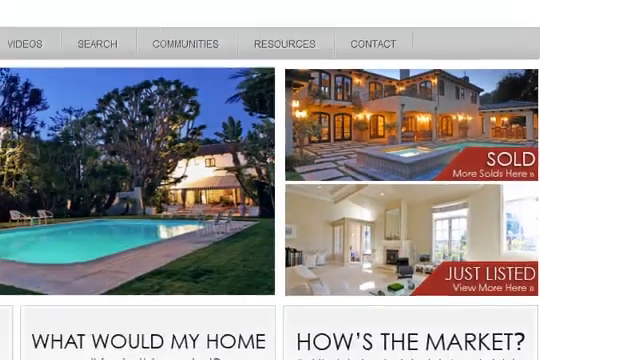
# Step: Scroll to the live sidebar's coverage areas and open the Anaheim listings page
pyautogui.scroll(-3)
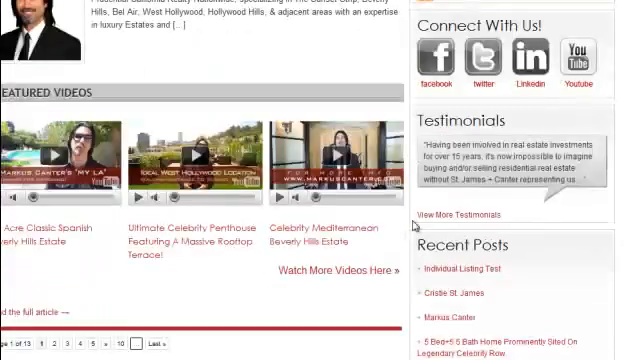
pyautogui.scroll(-3)
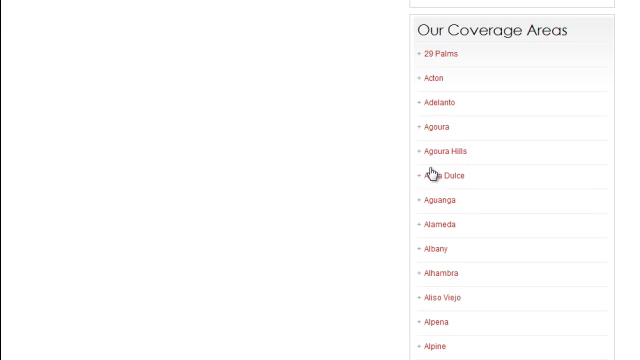
pyautogui.scroll(-3)
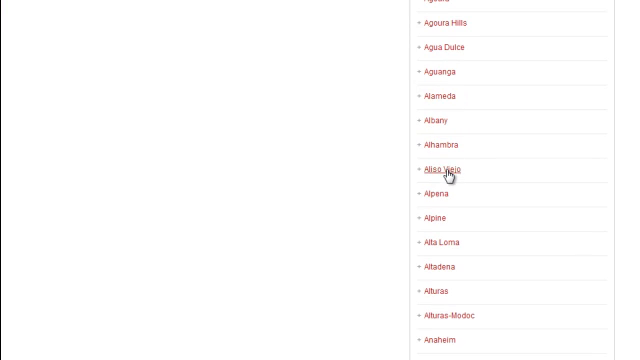
pyautogui.scroll(-3)
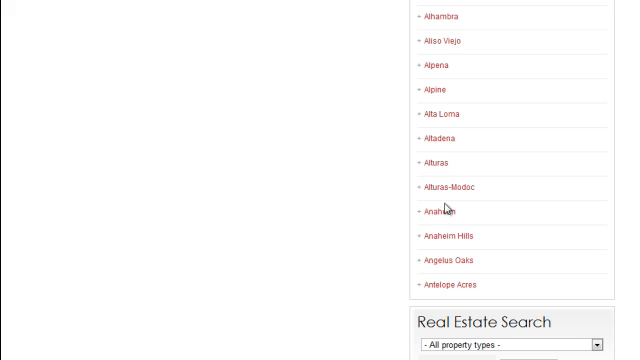
pyautogui.moveTo(438, 213)
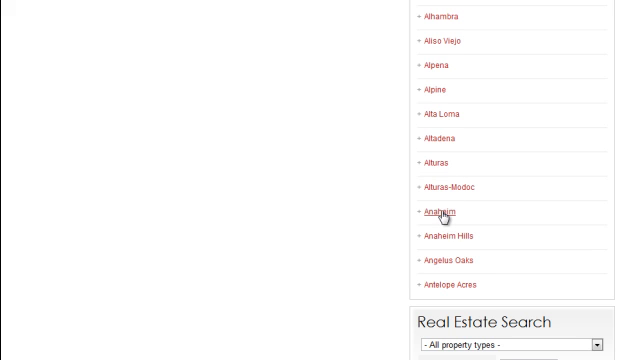
pyautogui.click(438, 211)
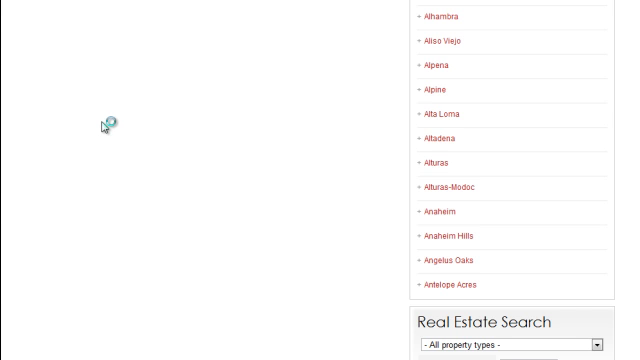
pyautogui.click(439, 211)
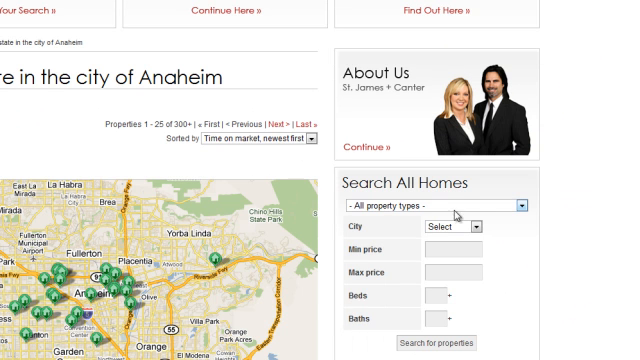
pyautogui.scroll(-3)
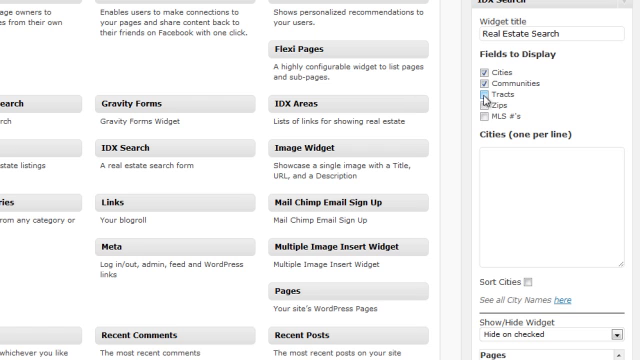
# Step: Tick Tracts among the IDX Search widget's Fields to Display
pyautogui.click(491, 99)
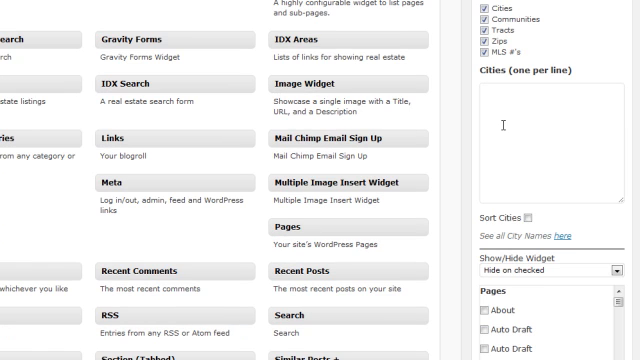
pyautogui.scroll(-3)
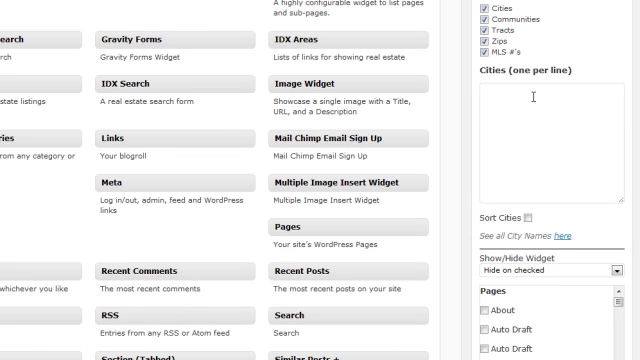
pyautogui.moveTo(452, 181)
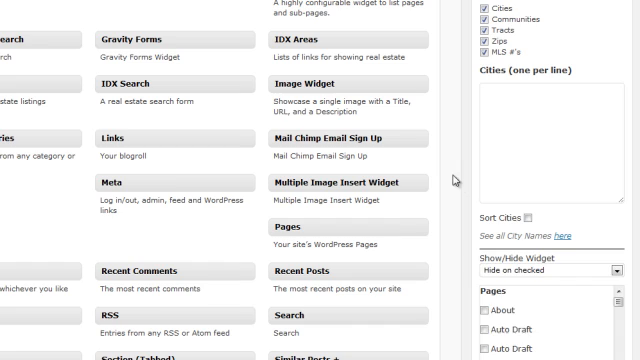
pyautogui.scroll(-3)
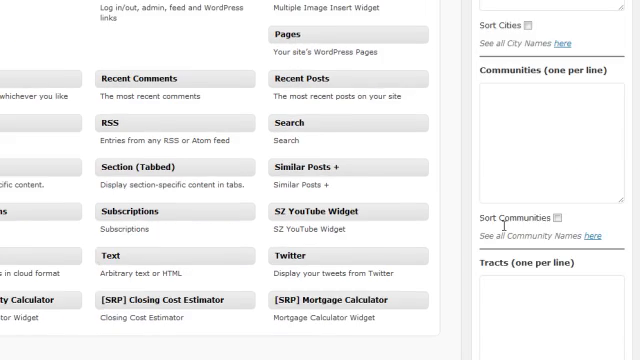
pyautogui.scroll(-3)
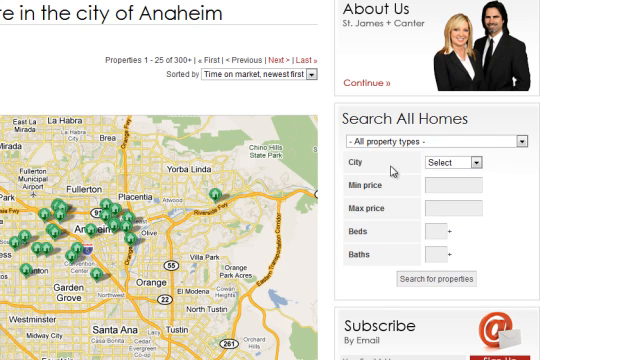
pyautogui.moveTo(394, 190)
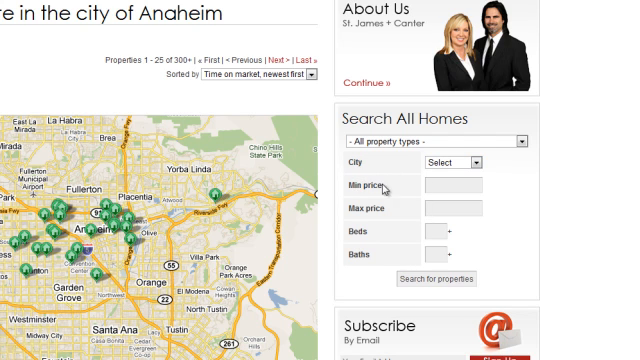
pyautogui.moveTo(458, 168)
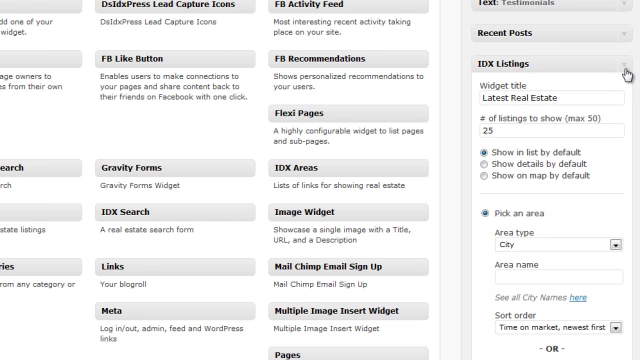
# Step: Set IDX Listings to 10 listings in Beverly Hills, sorted by price highest first
pyautogui.scroll(-3)
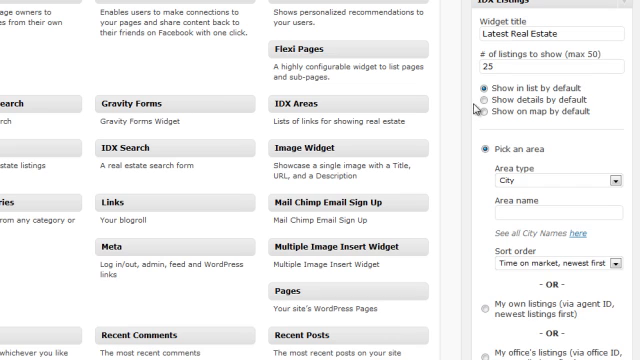
pyautogui.scroll(-3)
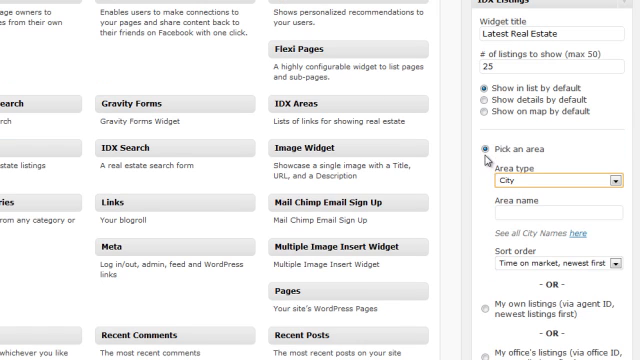
pyautogui.click(510, 66)
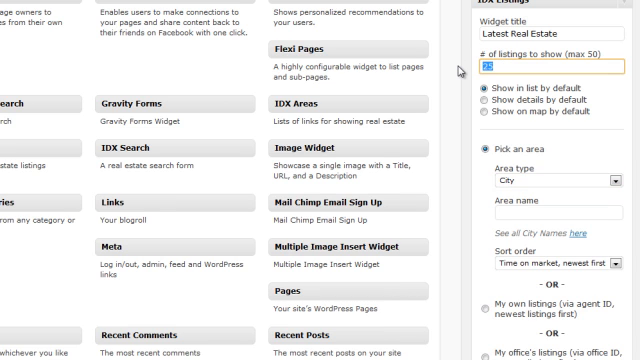
pyautogui.write('10')
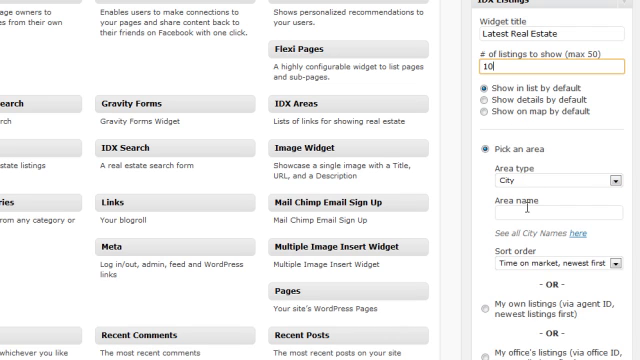
pyautogui.write('Beverly Hills')
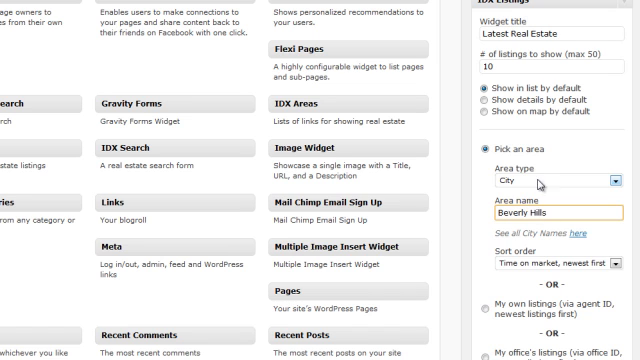
pyautogui.scroll(-3)
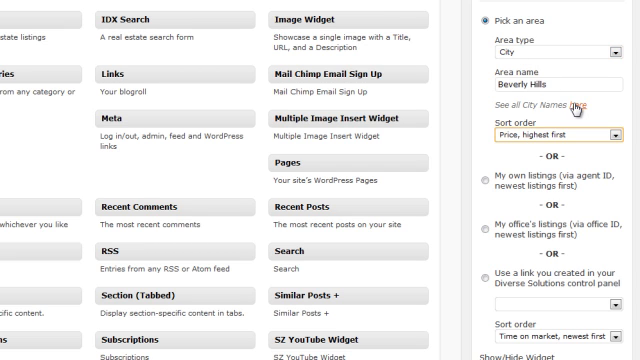
pyautogui.scroll(-3)
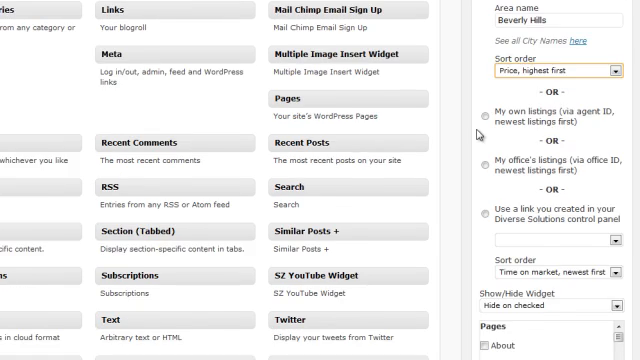
pyautogui.scroll(-3)
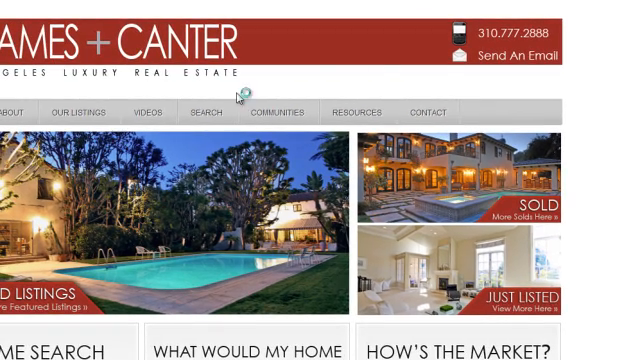
# Step: Scroll the live site to the Latest Real Estate sidebar, with Beverly Hills listings from $68,500,000 down
pyautogui.scroll(-3)
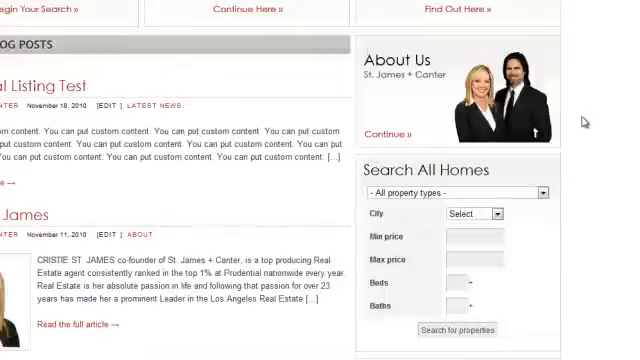
pyautogui.scroll(-3)
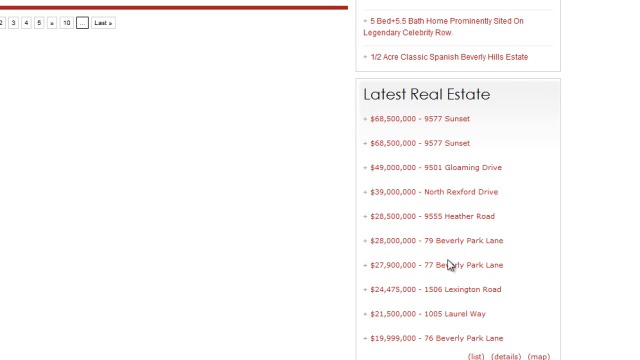
pyautogui.moveTo(426, 122)
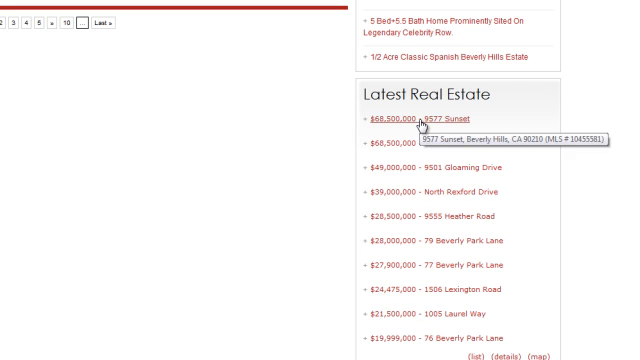
pyautogui.moveTo(380, 148)
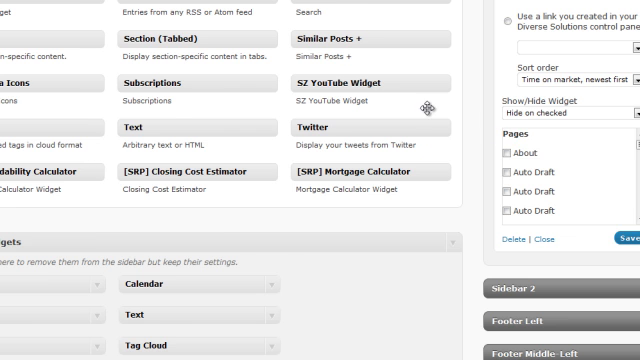
pyautogui.scroll(-3)
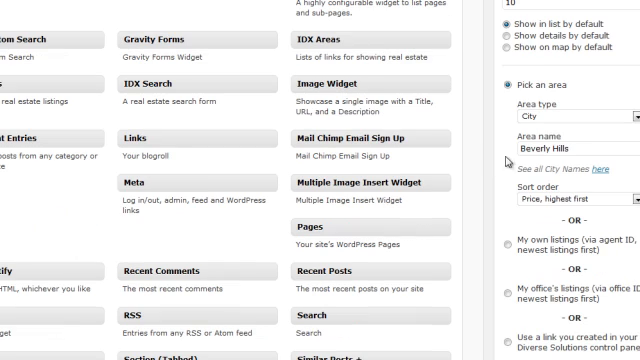
pyautogui.click(590, 143)
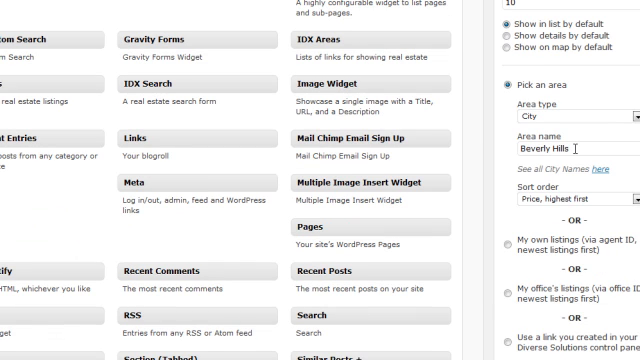
pyautogui.scroll(-3)
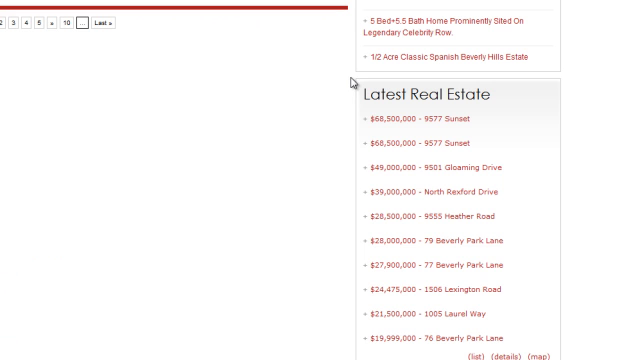
# Step: Step to the next Beverly Hills listing, then set the widget to show on map by default
pyautogui.scroll(-3)
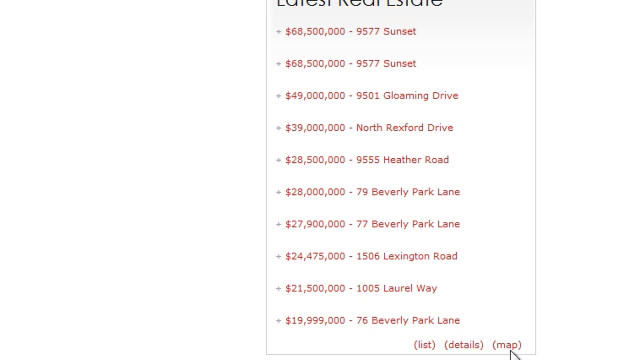
pyautogui.moveTo(498, 345)
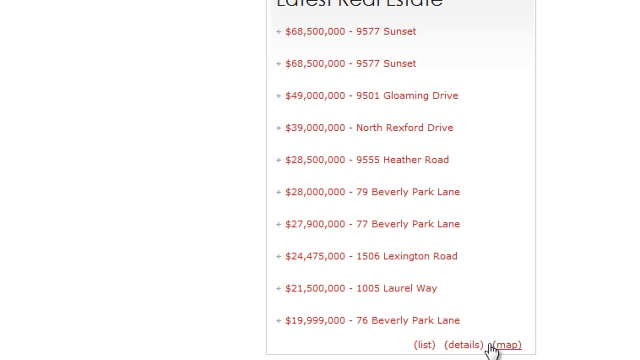
pyautogui.moveTo(322, 90)
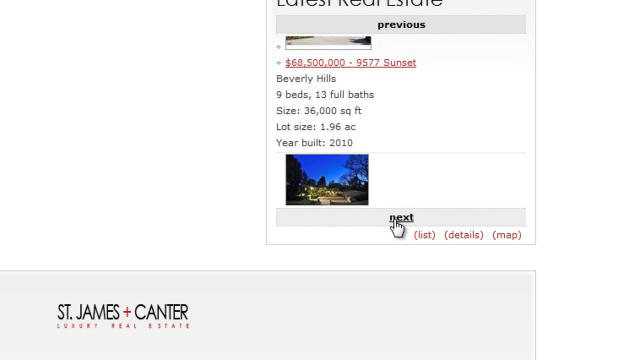
pyautogui.click(512, 236)
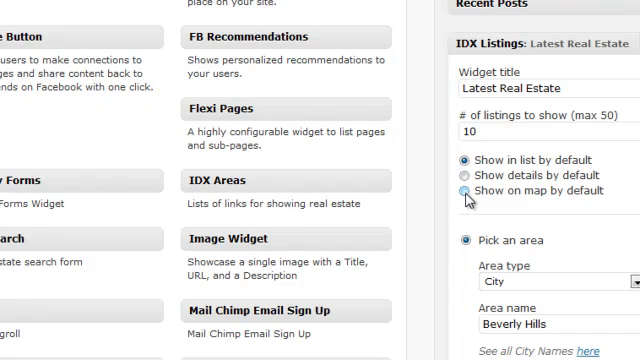
pyautogui.click(461, 192)
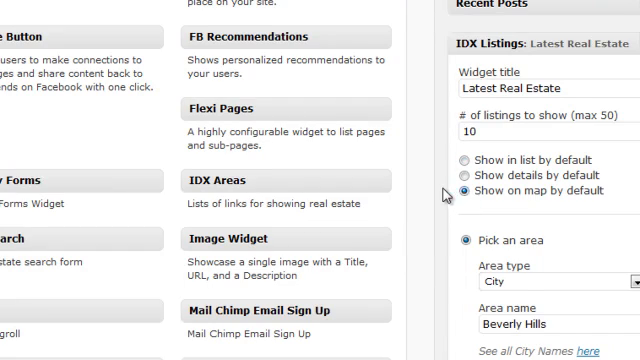